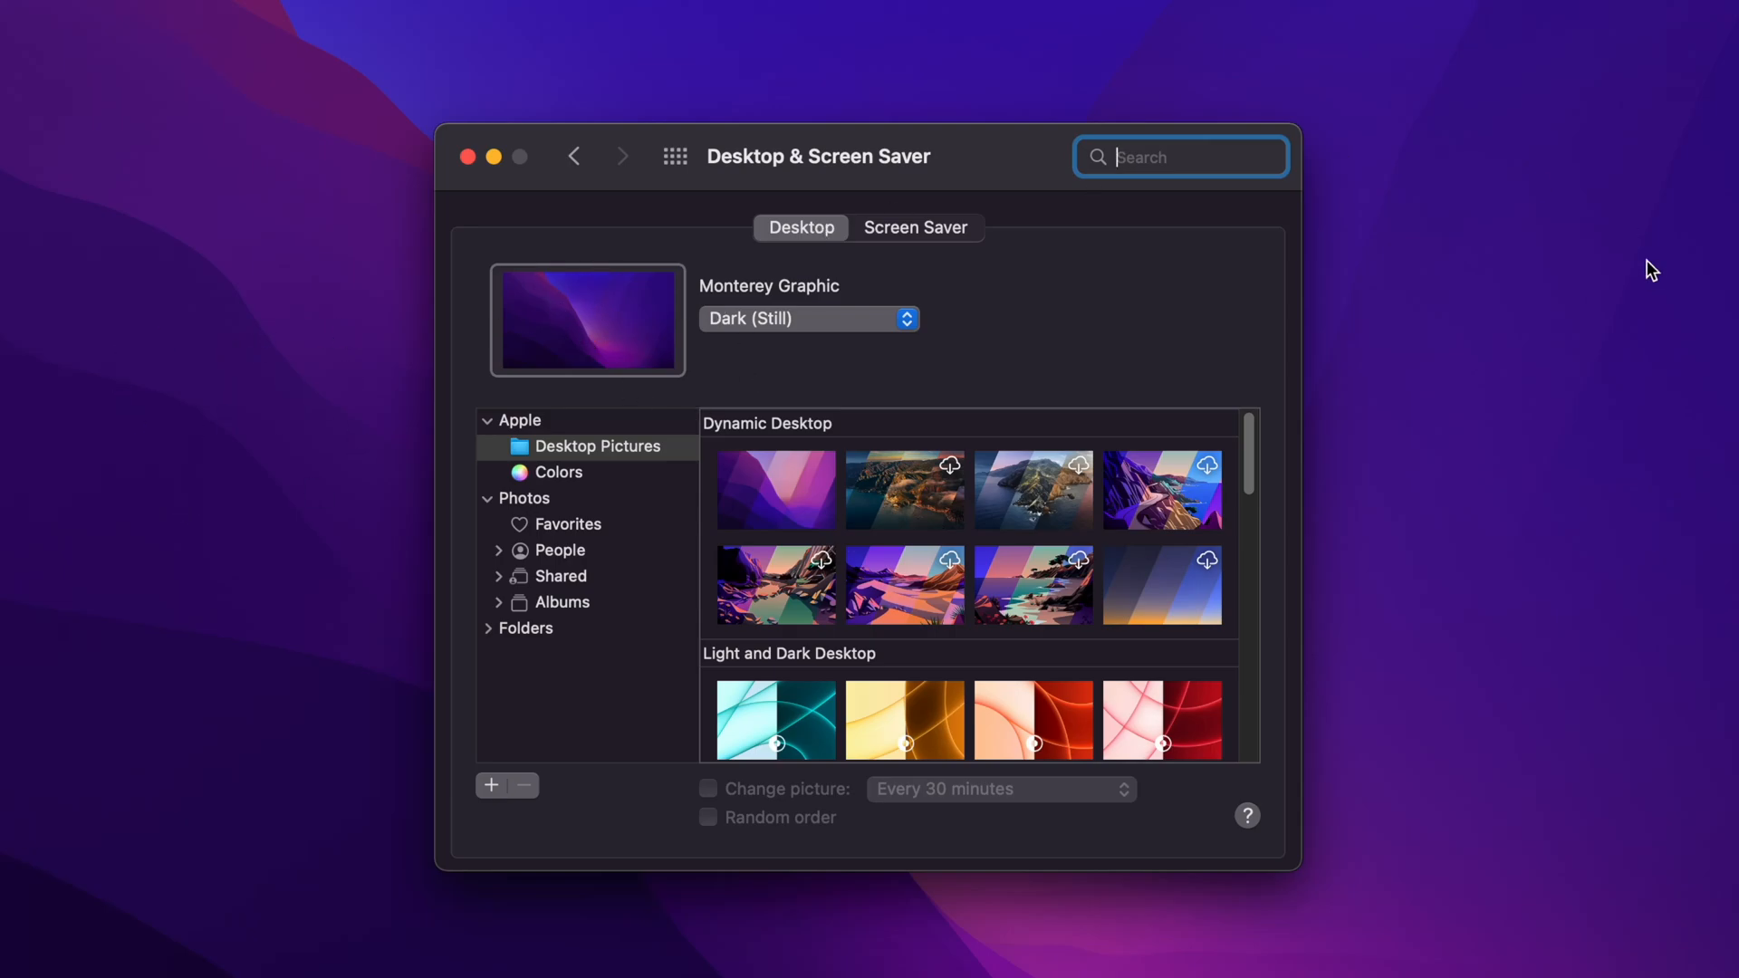
pyautogui.moveTo(1525, 619)
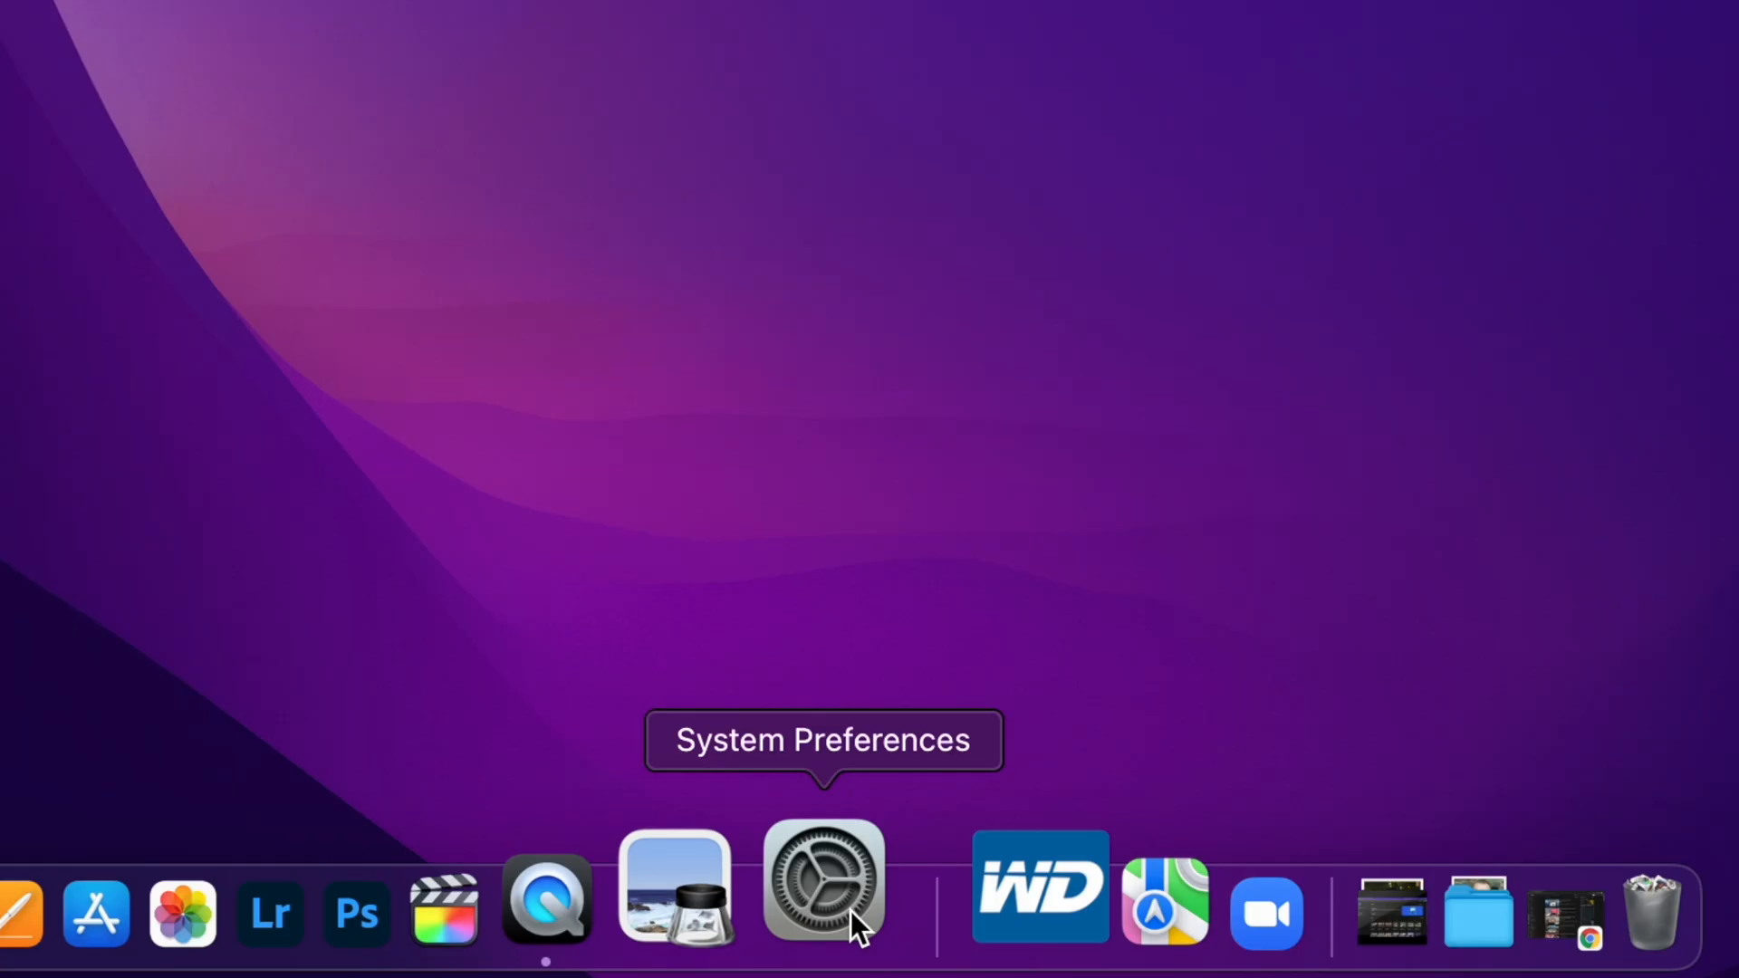
# Launch System Preferences from the Dock and enter Desktop & Screen Saver
pyautogui.click(822, 882)
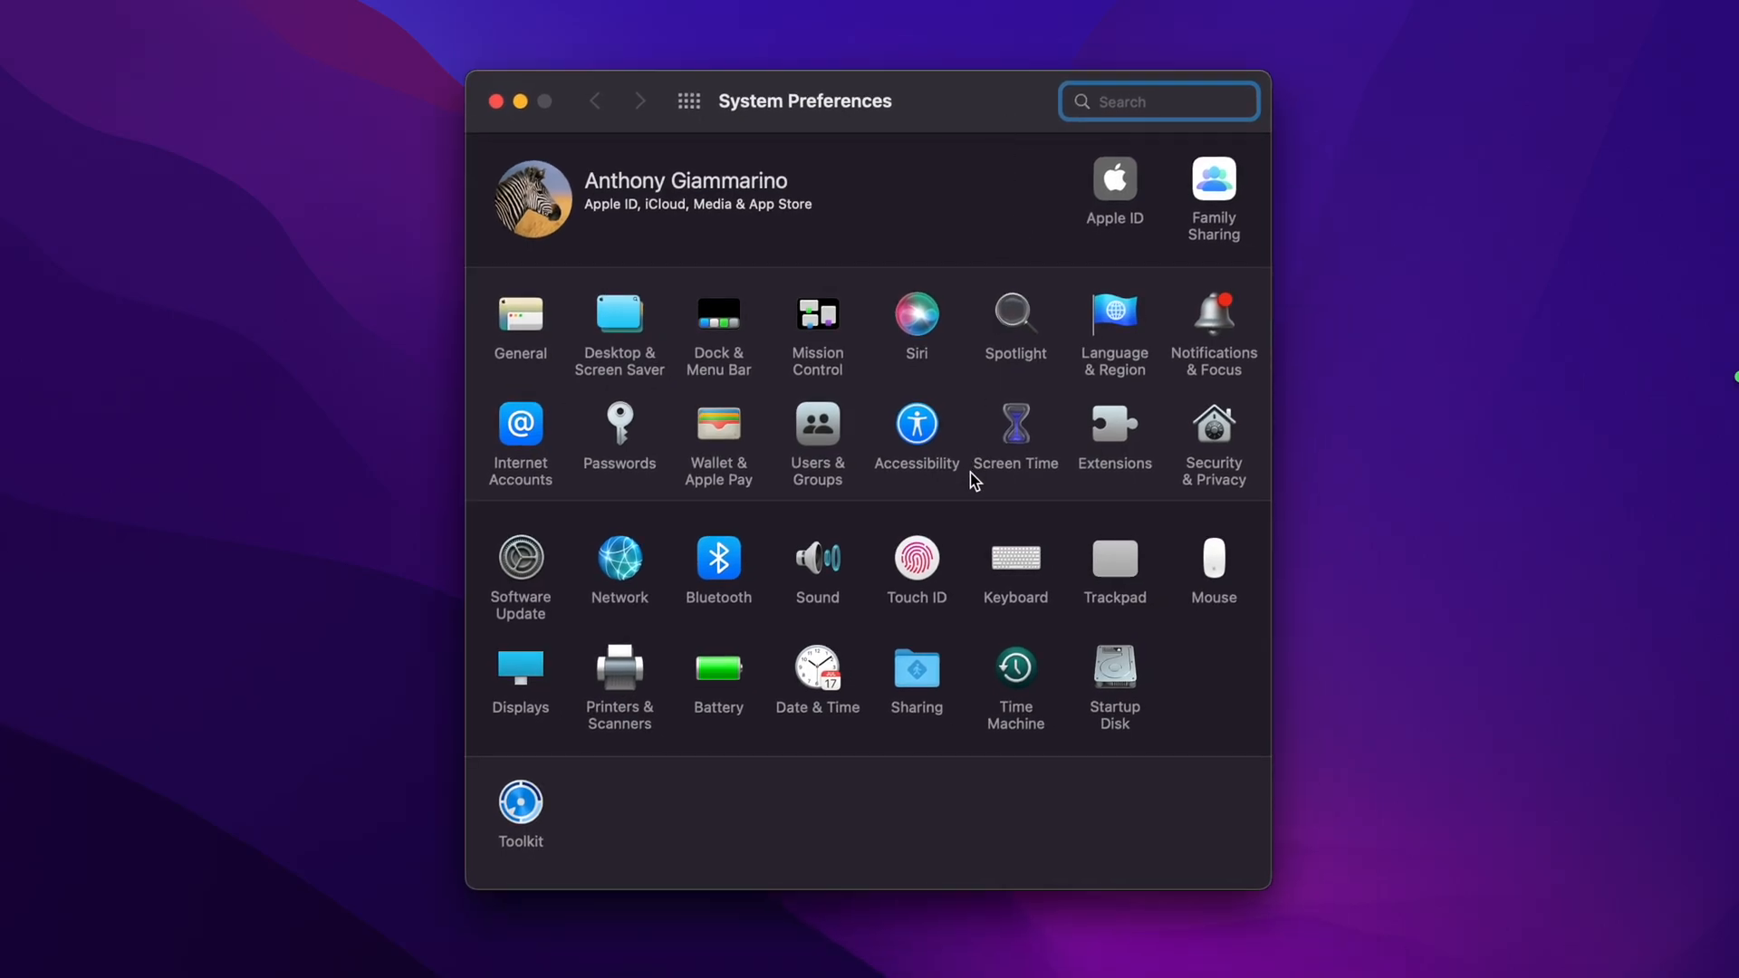
pyautogui.moveTo(614, 322)
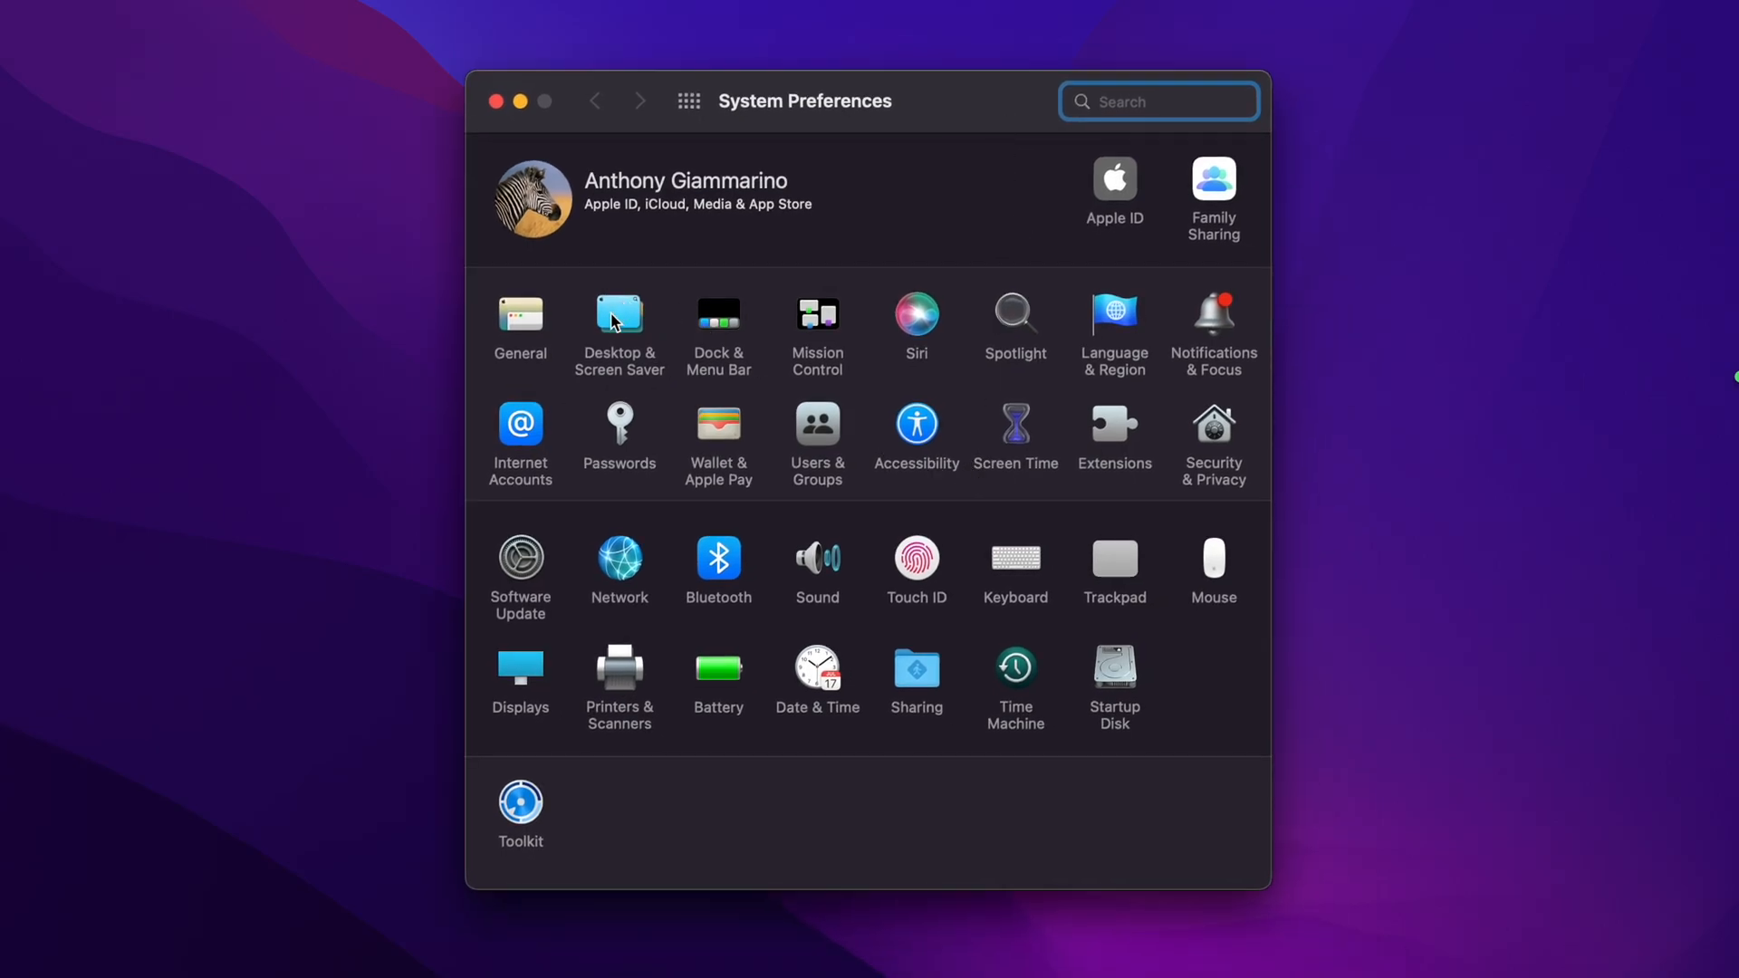
pyautogui.click(619, 319)
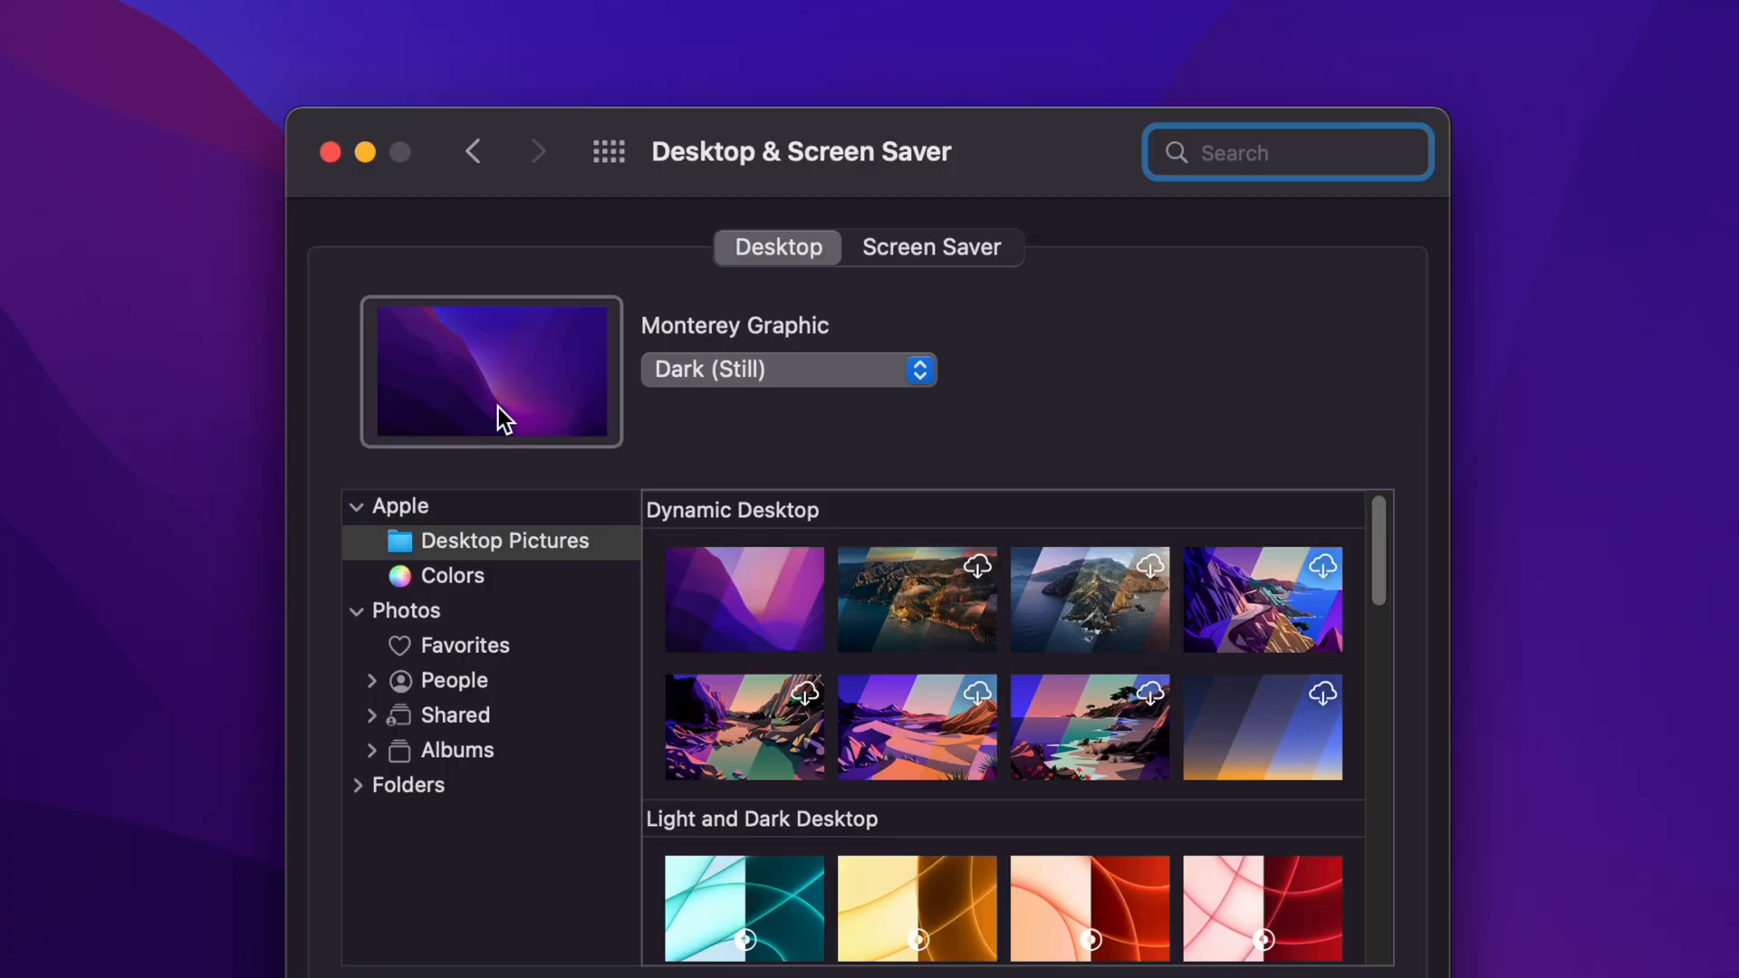
# View the Screen Saver list and scroll through the available screen savers
pyautogui.click(931, 246)
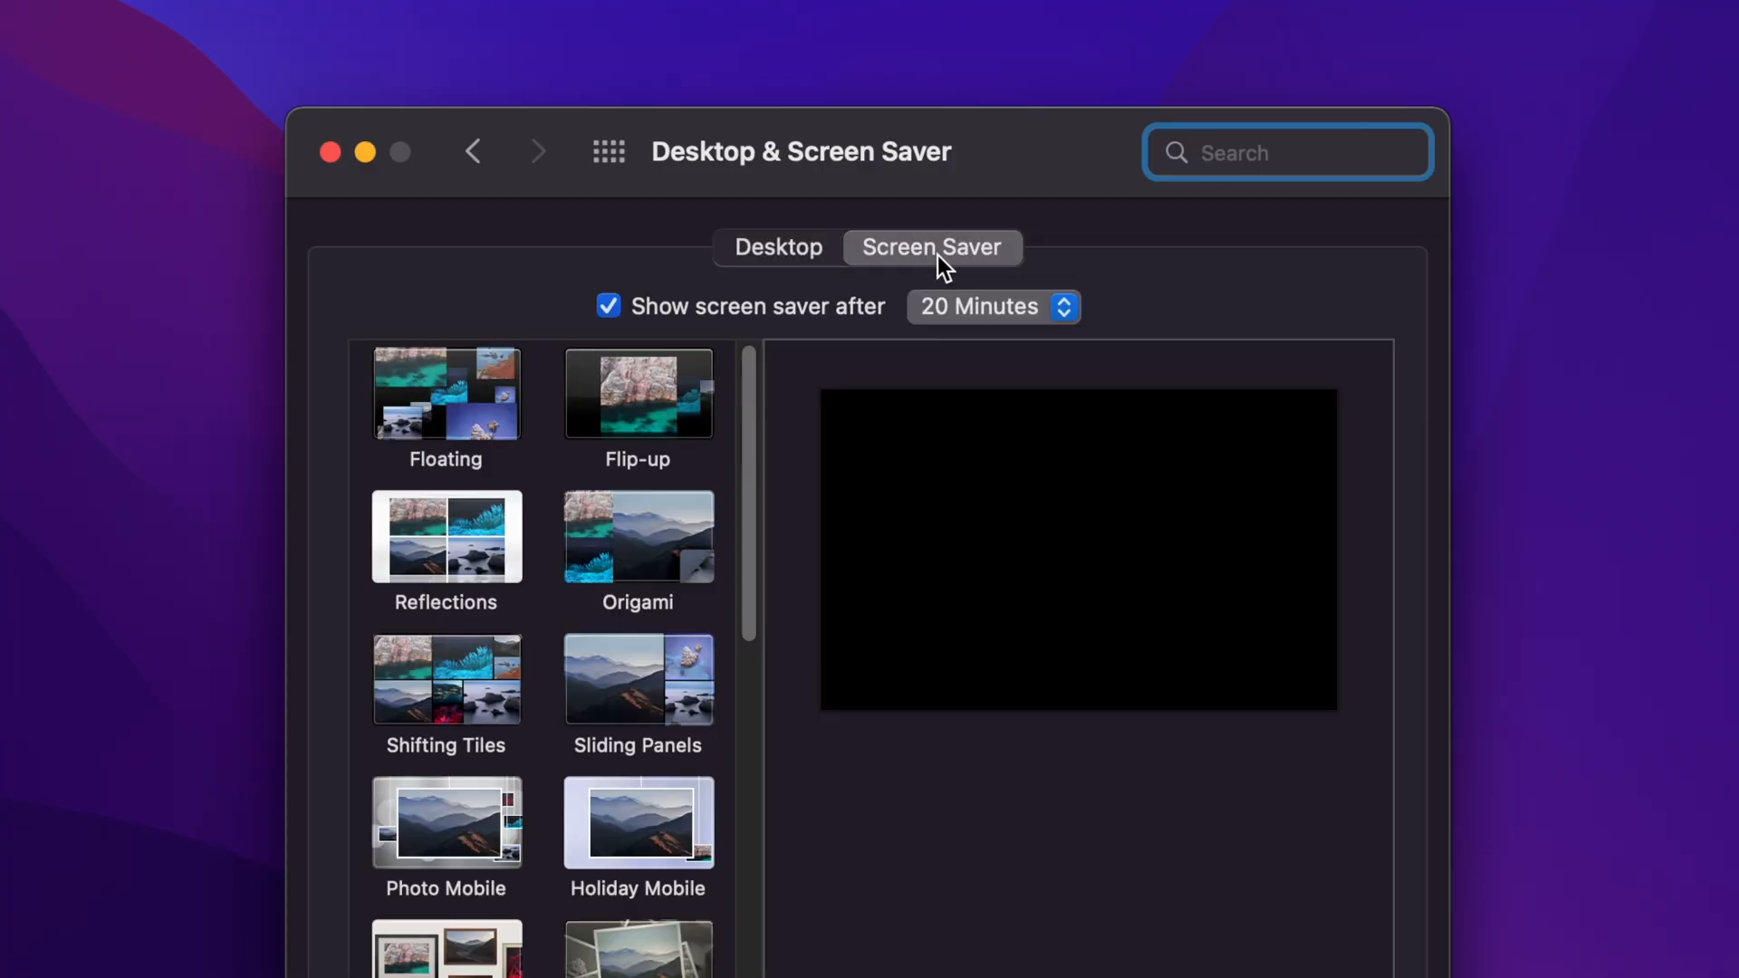
pyautogui.scroll(-3)
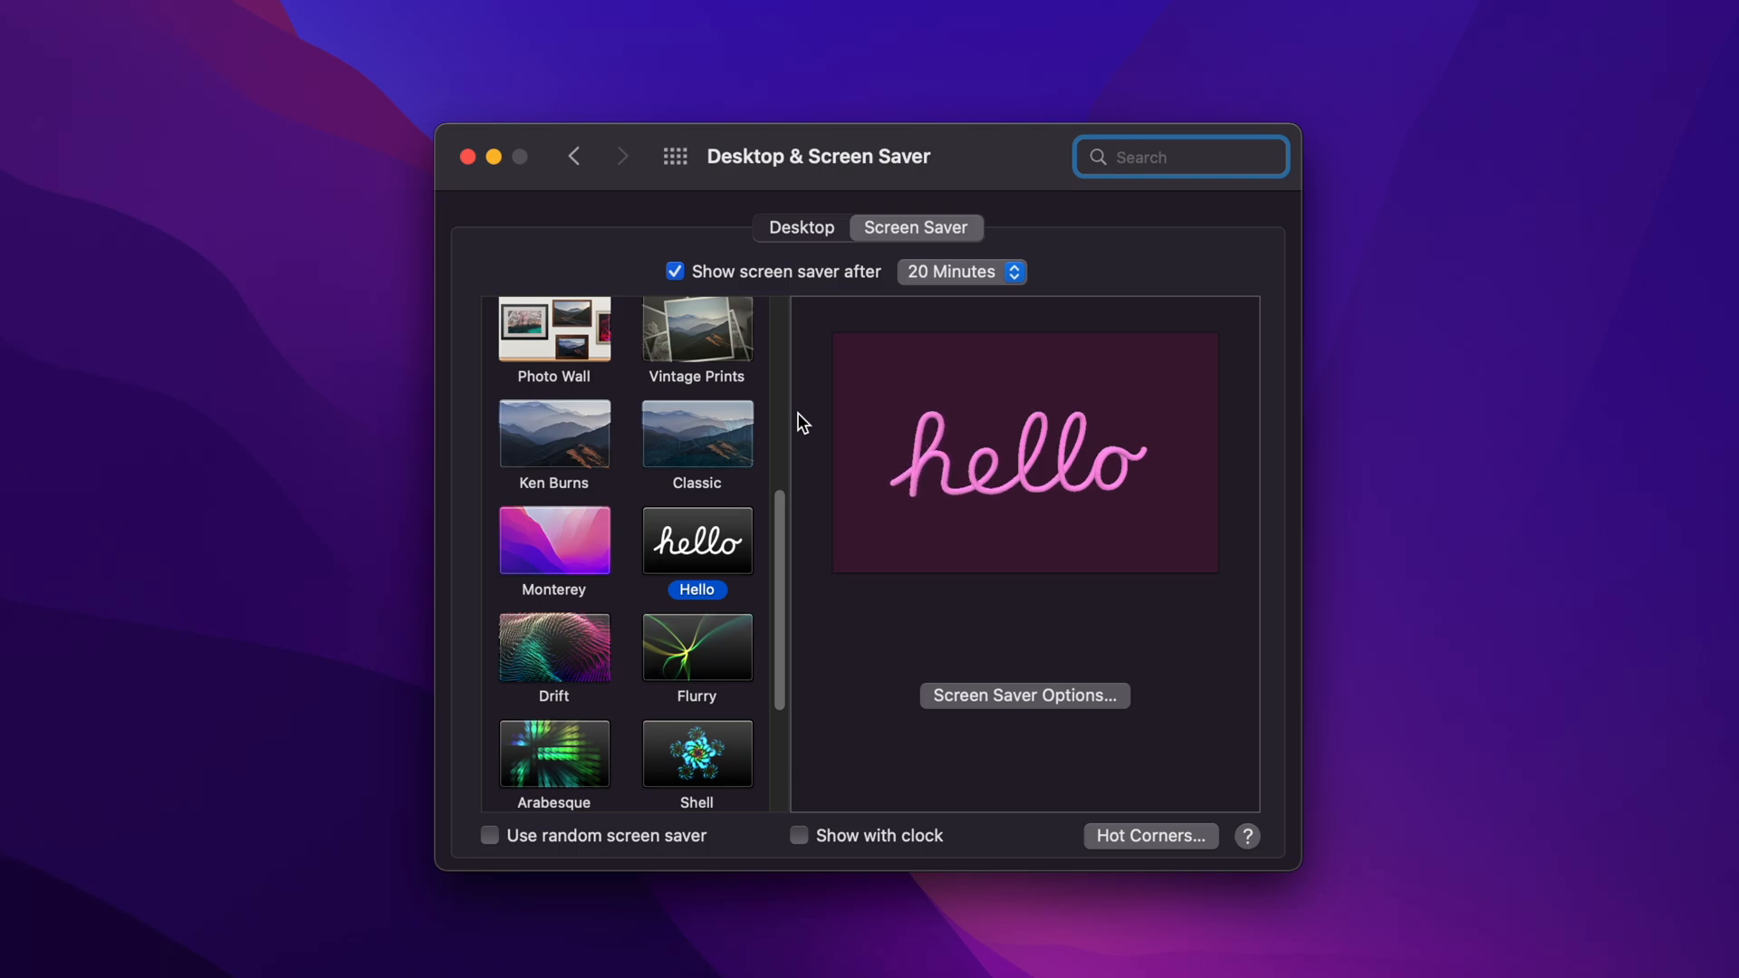
pyautogui.moveTo(898, 463)
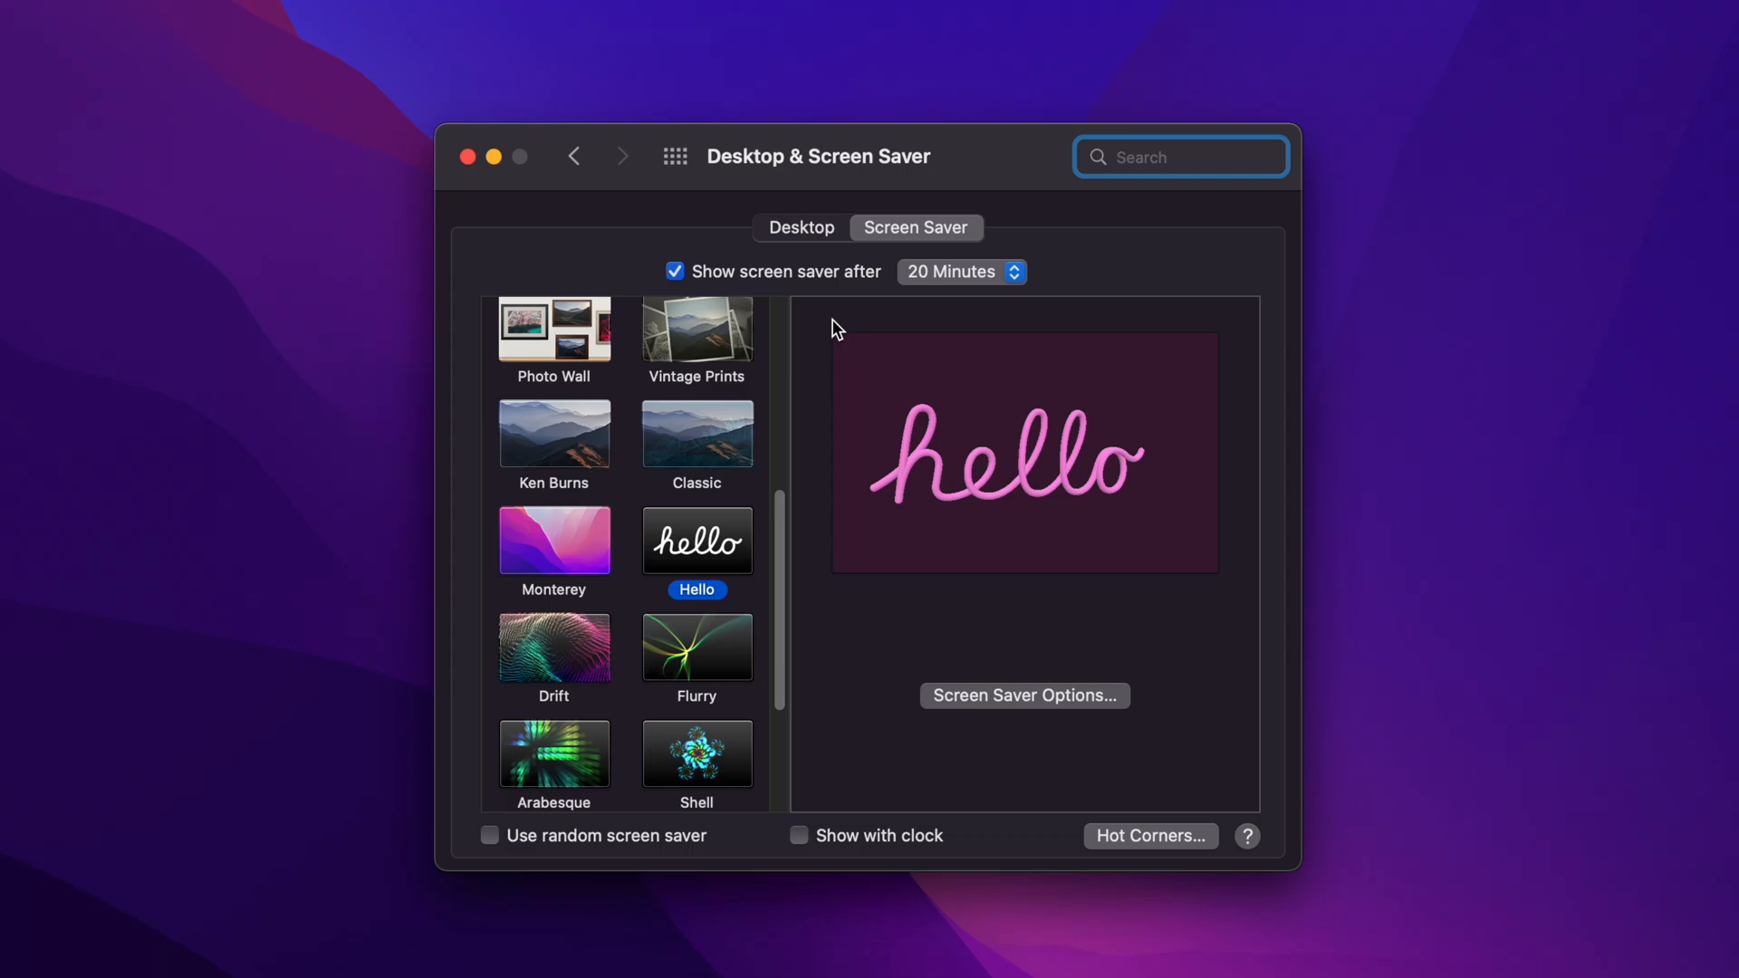
# Return to the Desktop wallpapers and choose Big Sur under Dynamic Desktop
pyautogui.click(799, 228)
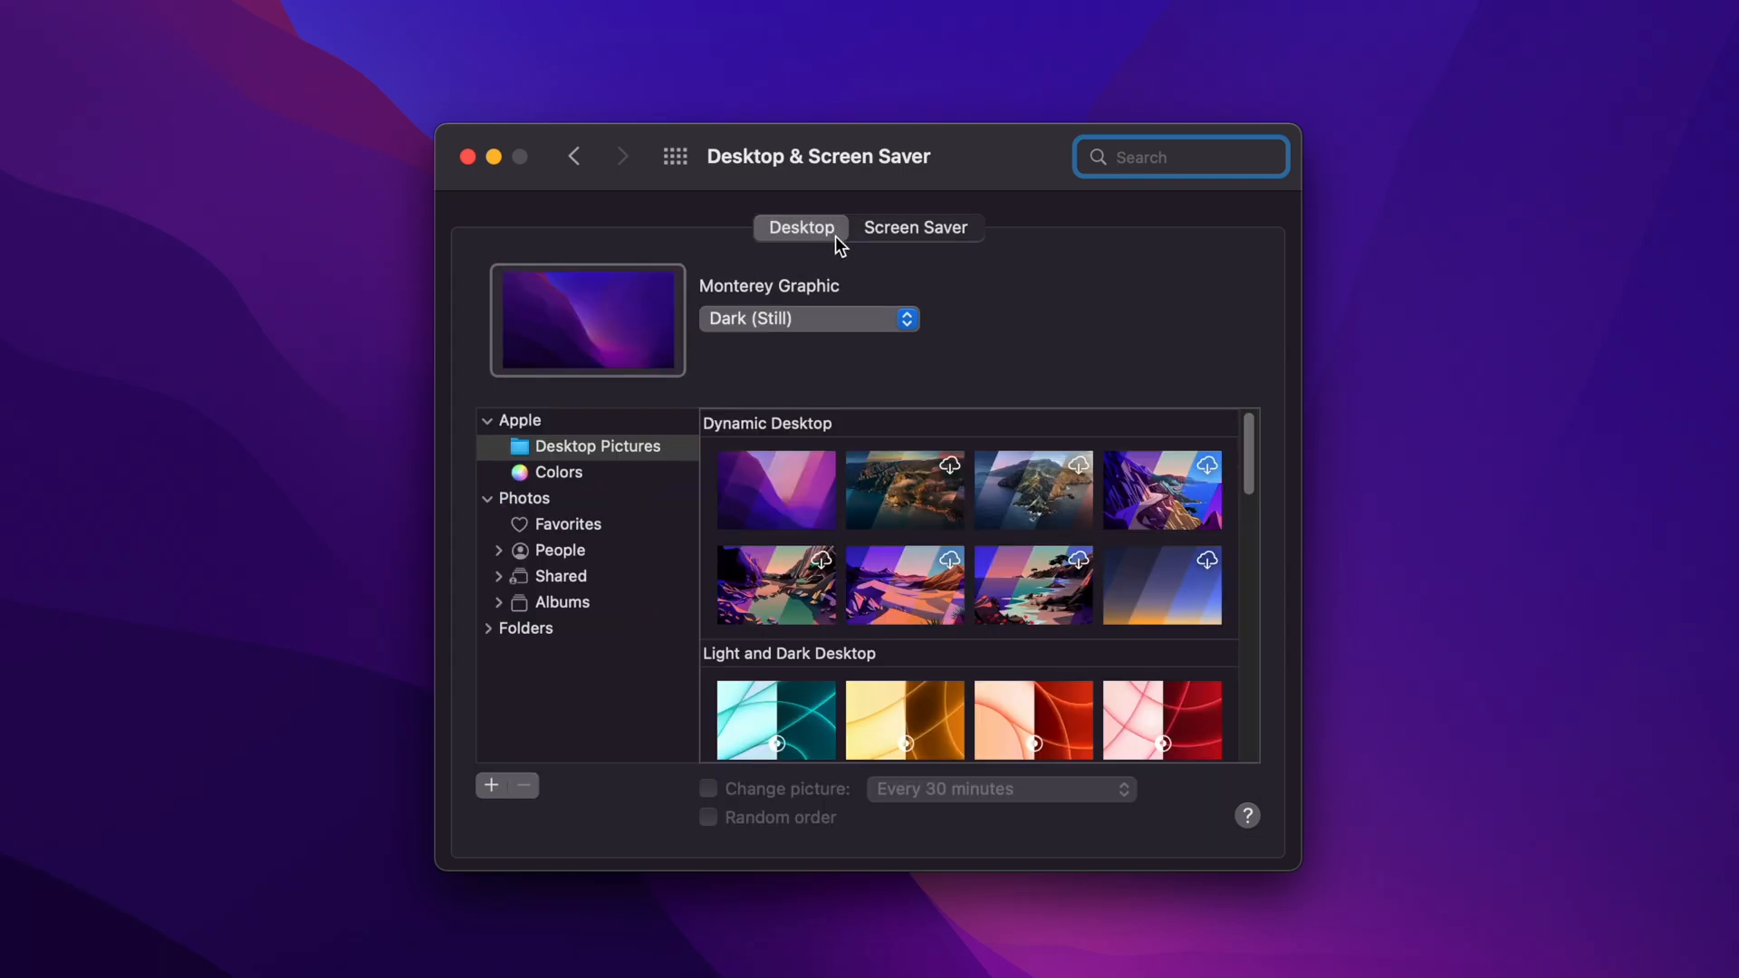
pyautogui.moveTo(250, 348)
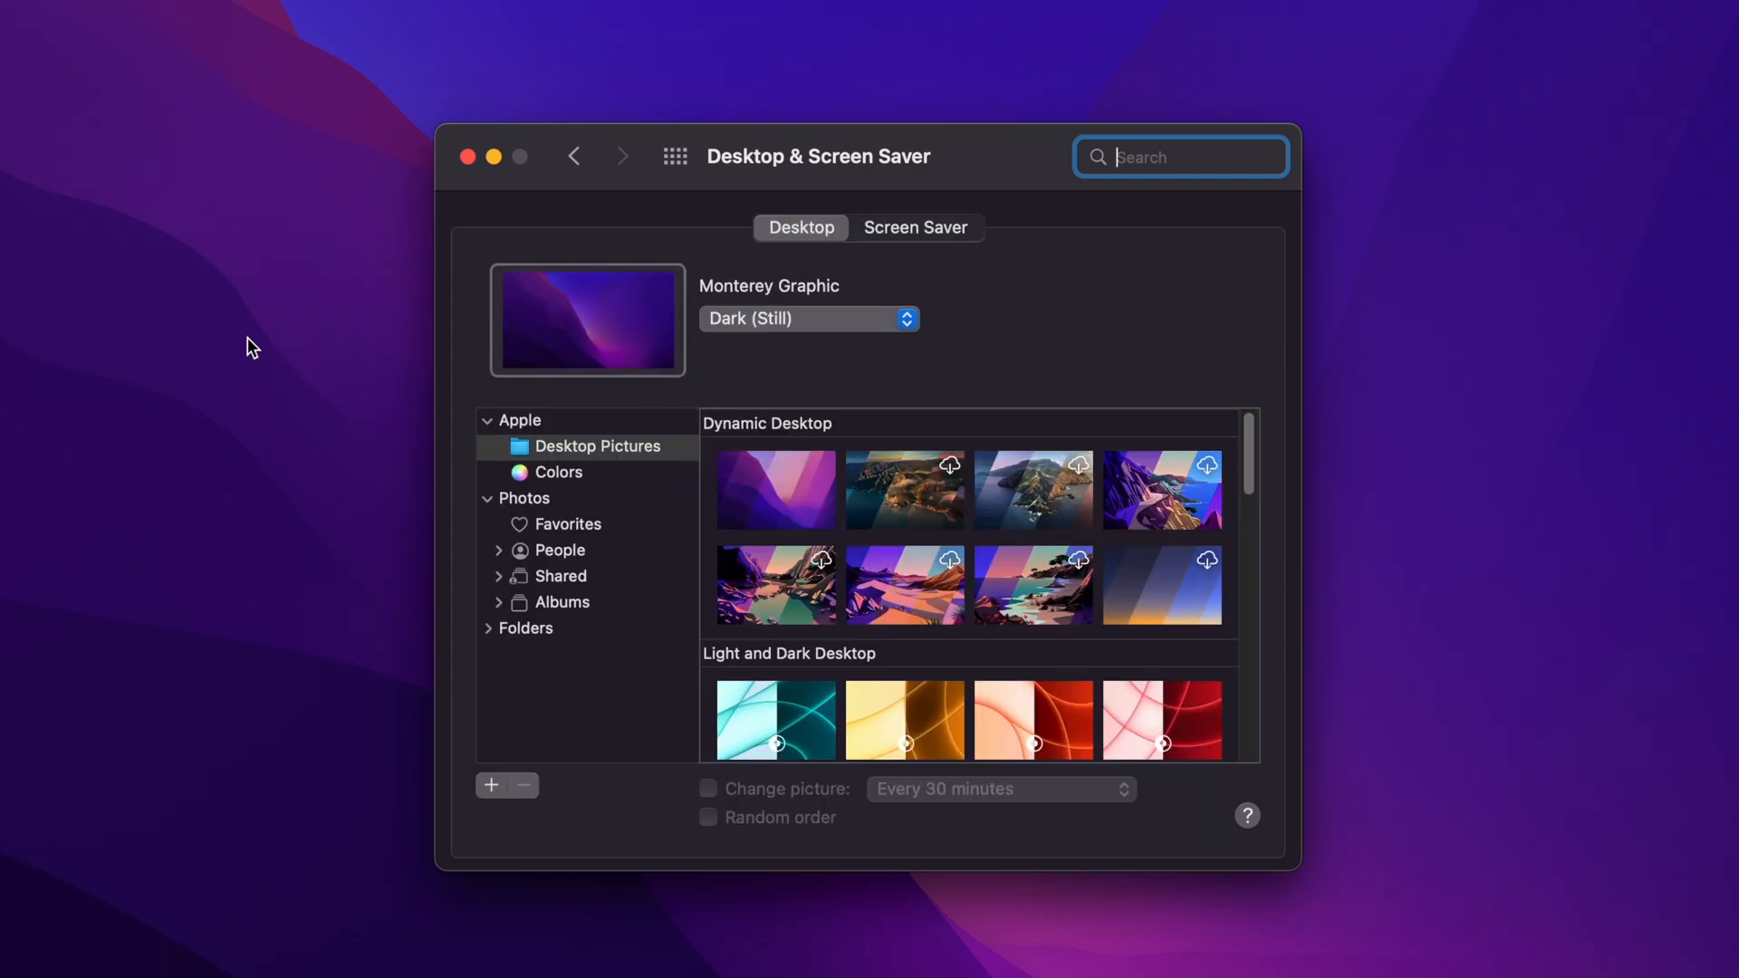
pyautogui.moveTo(1536, 456)
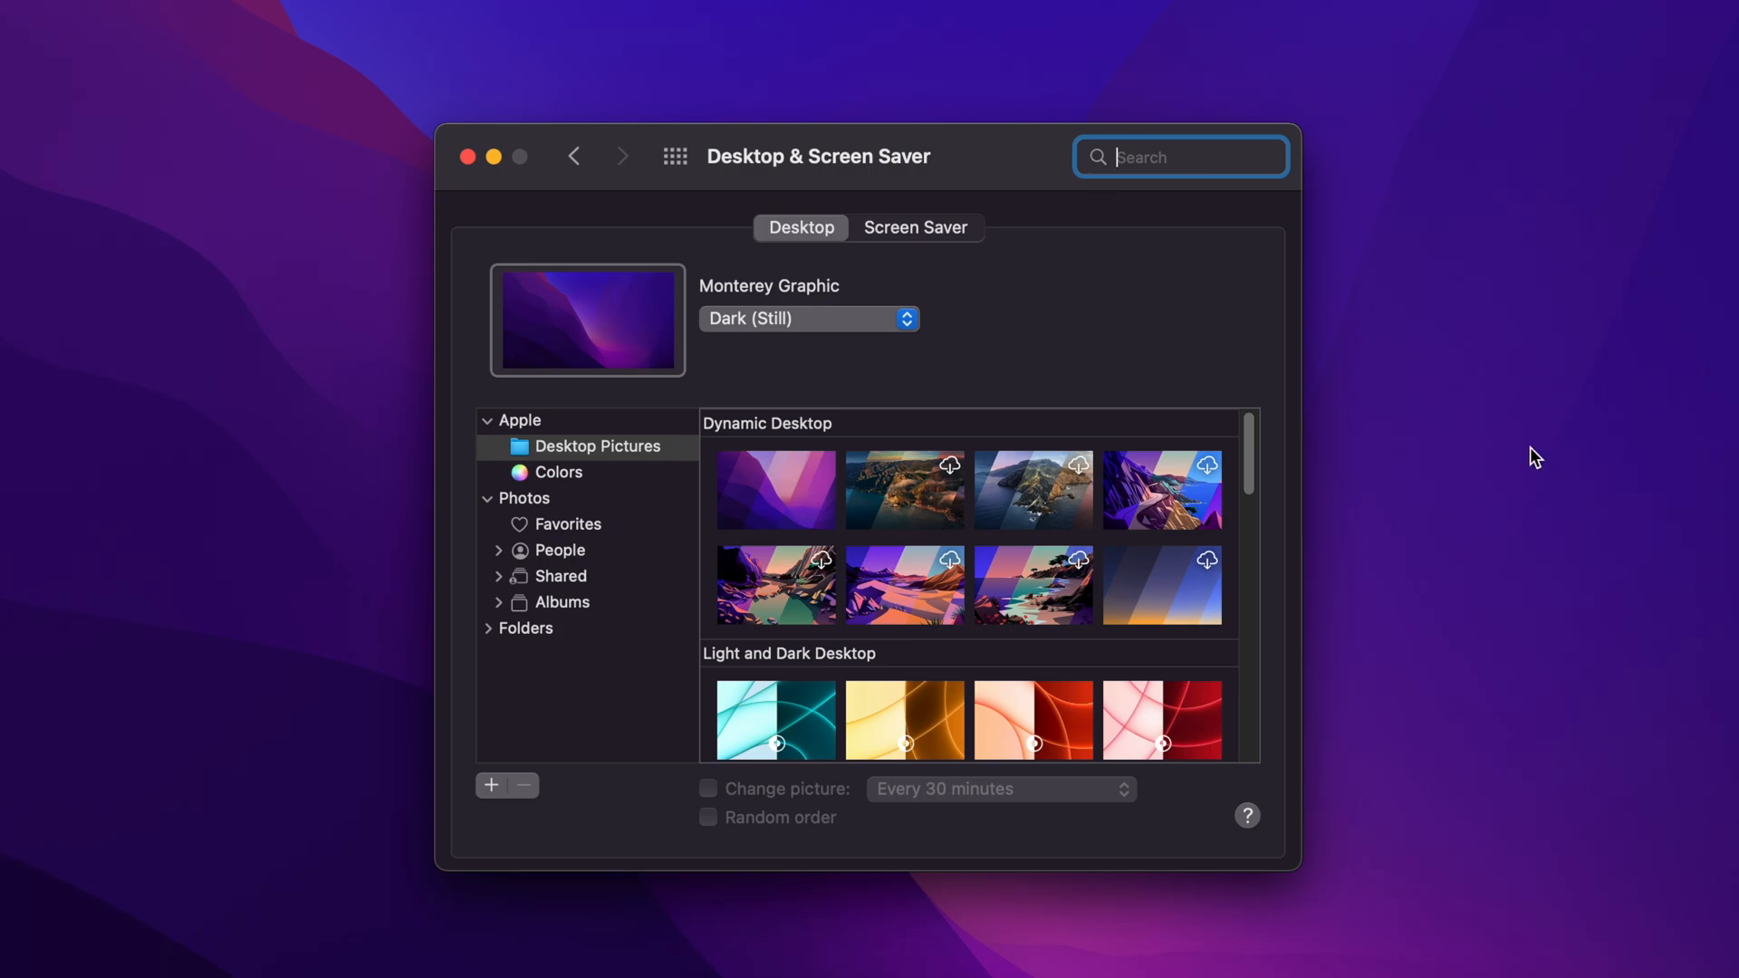
pyautogui.moveTo(1525, 620)
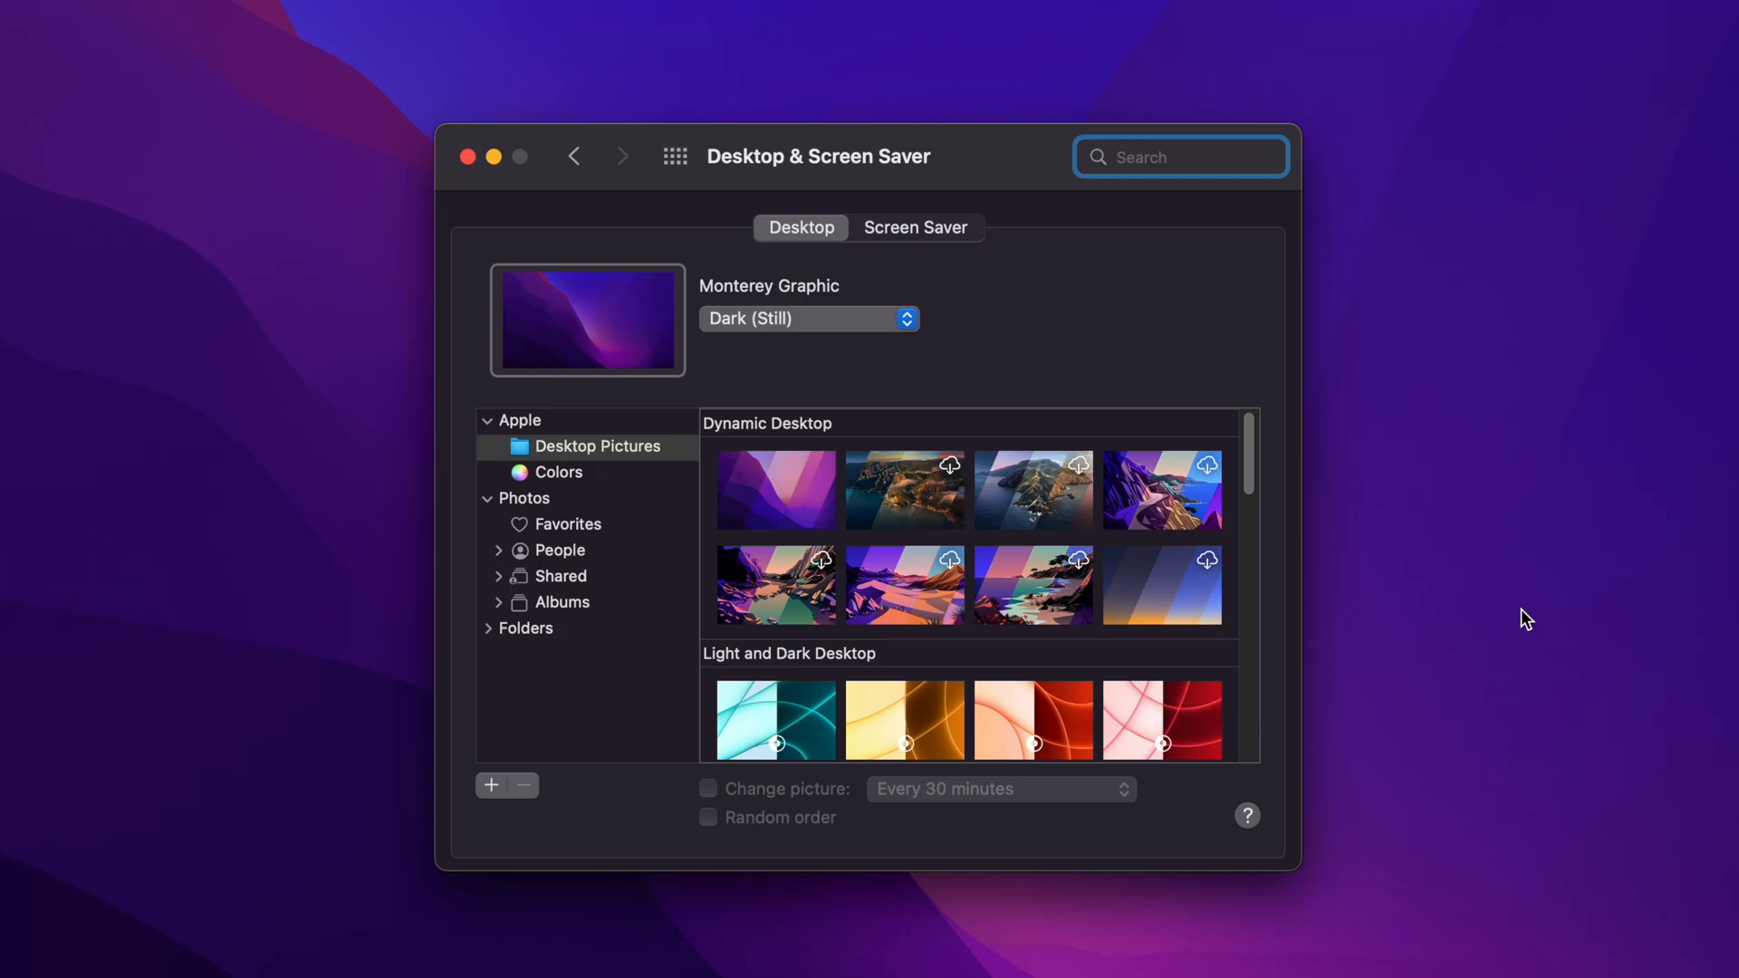
pyautogui.click(906, 490)
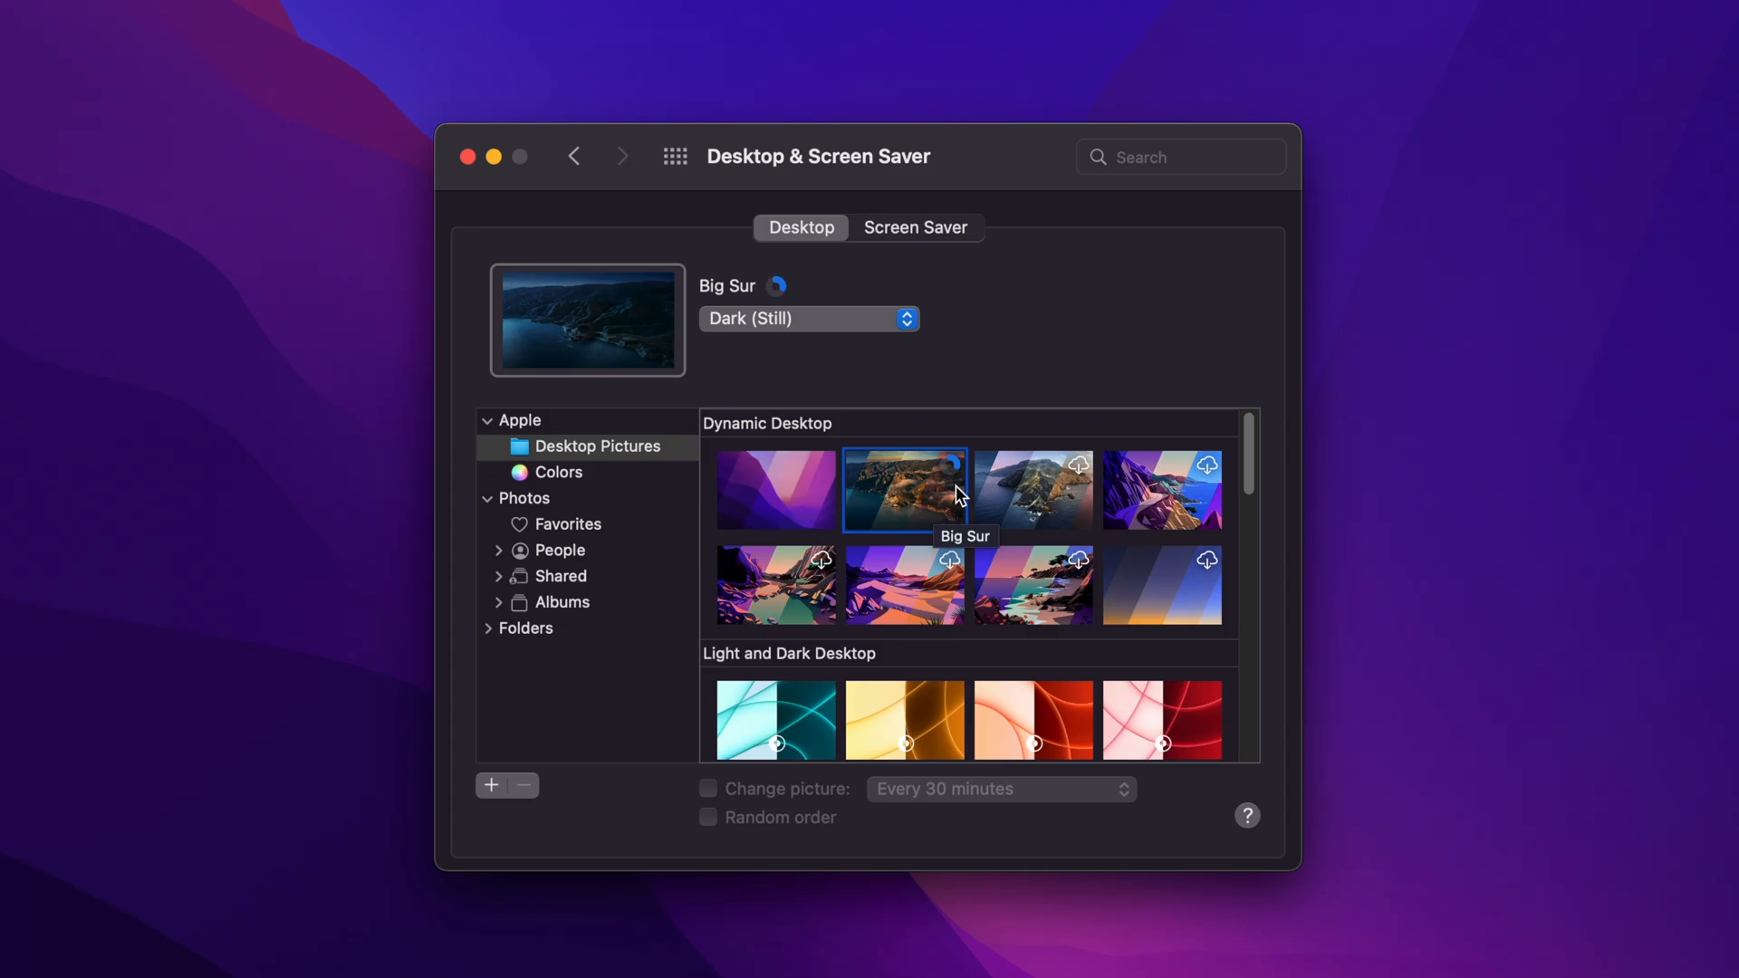
# Try Hello Silver, then set the wallpaper back to Monterey Graphic, Dark (Still)
pyautogui.click(906, 533)
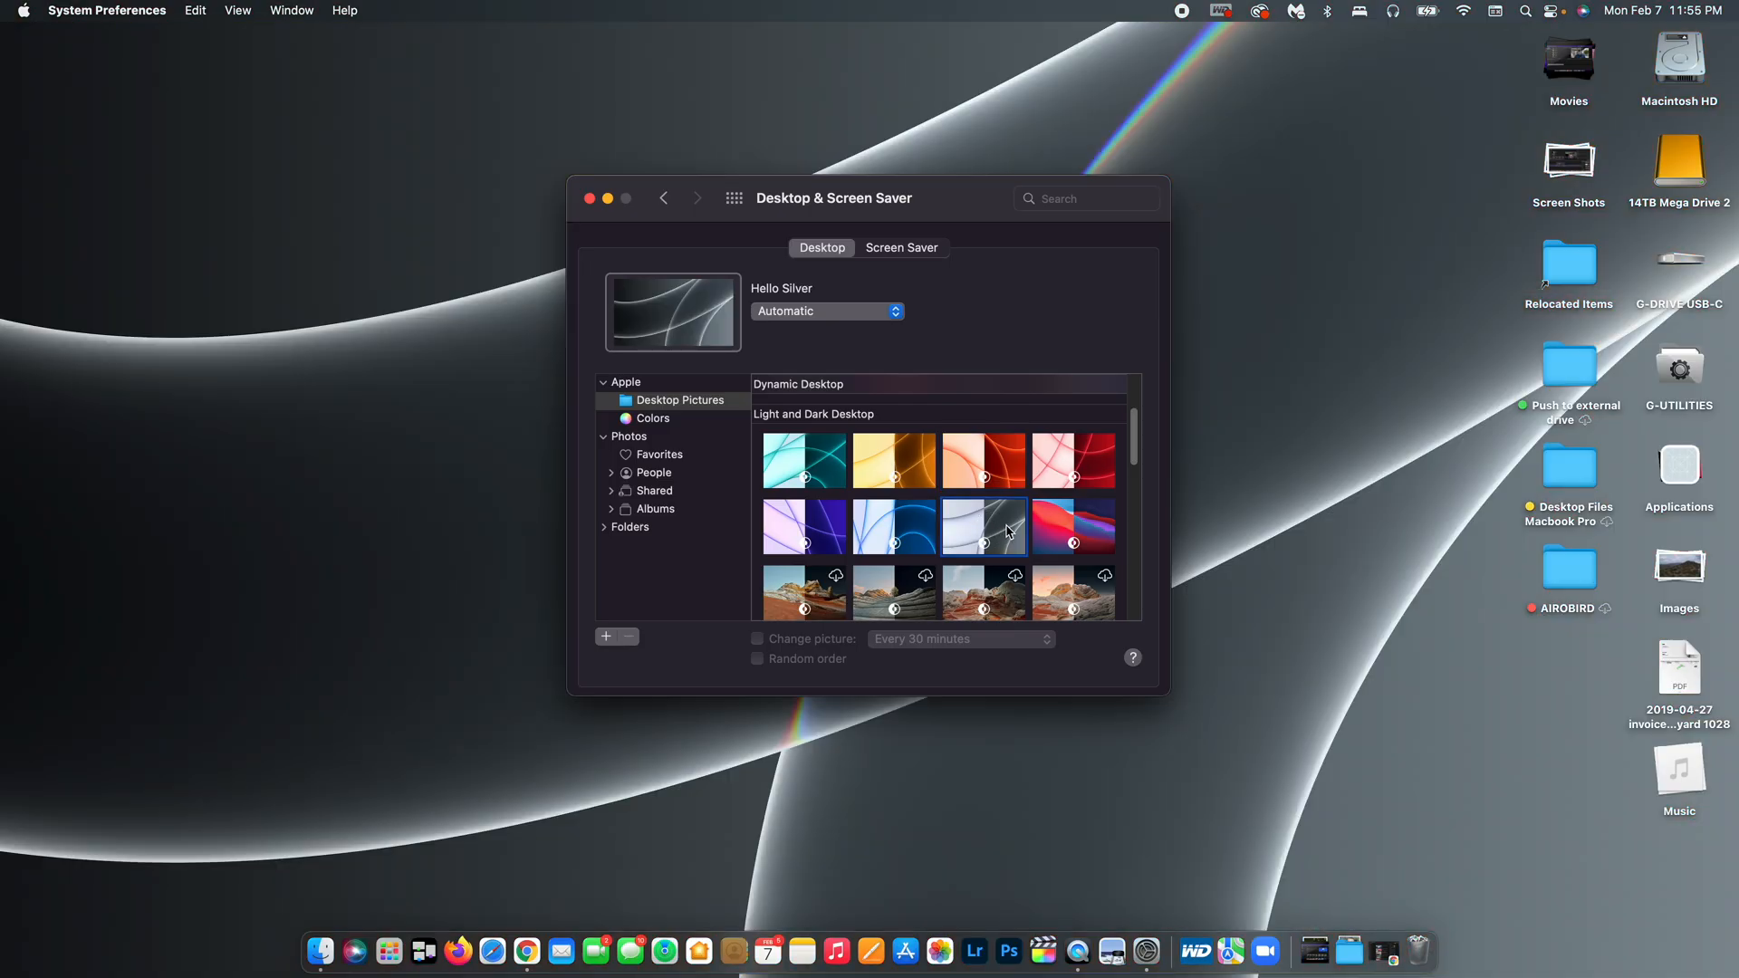
pyautogui.click(804, 431)
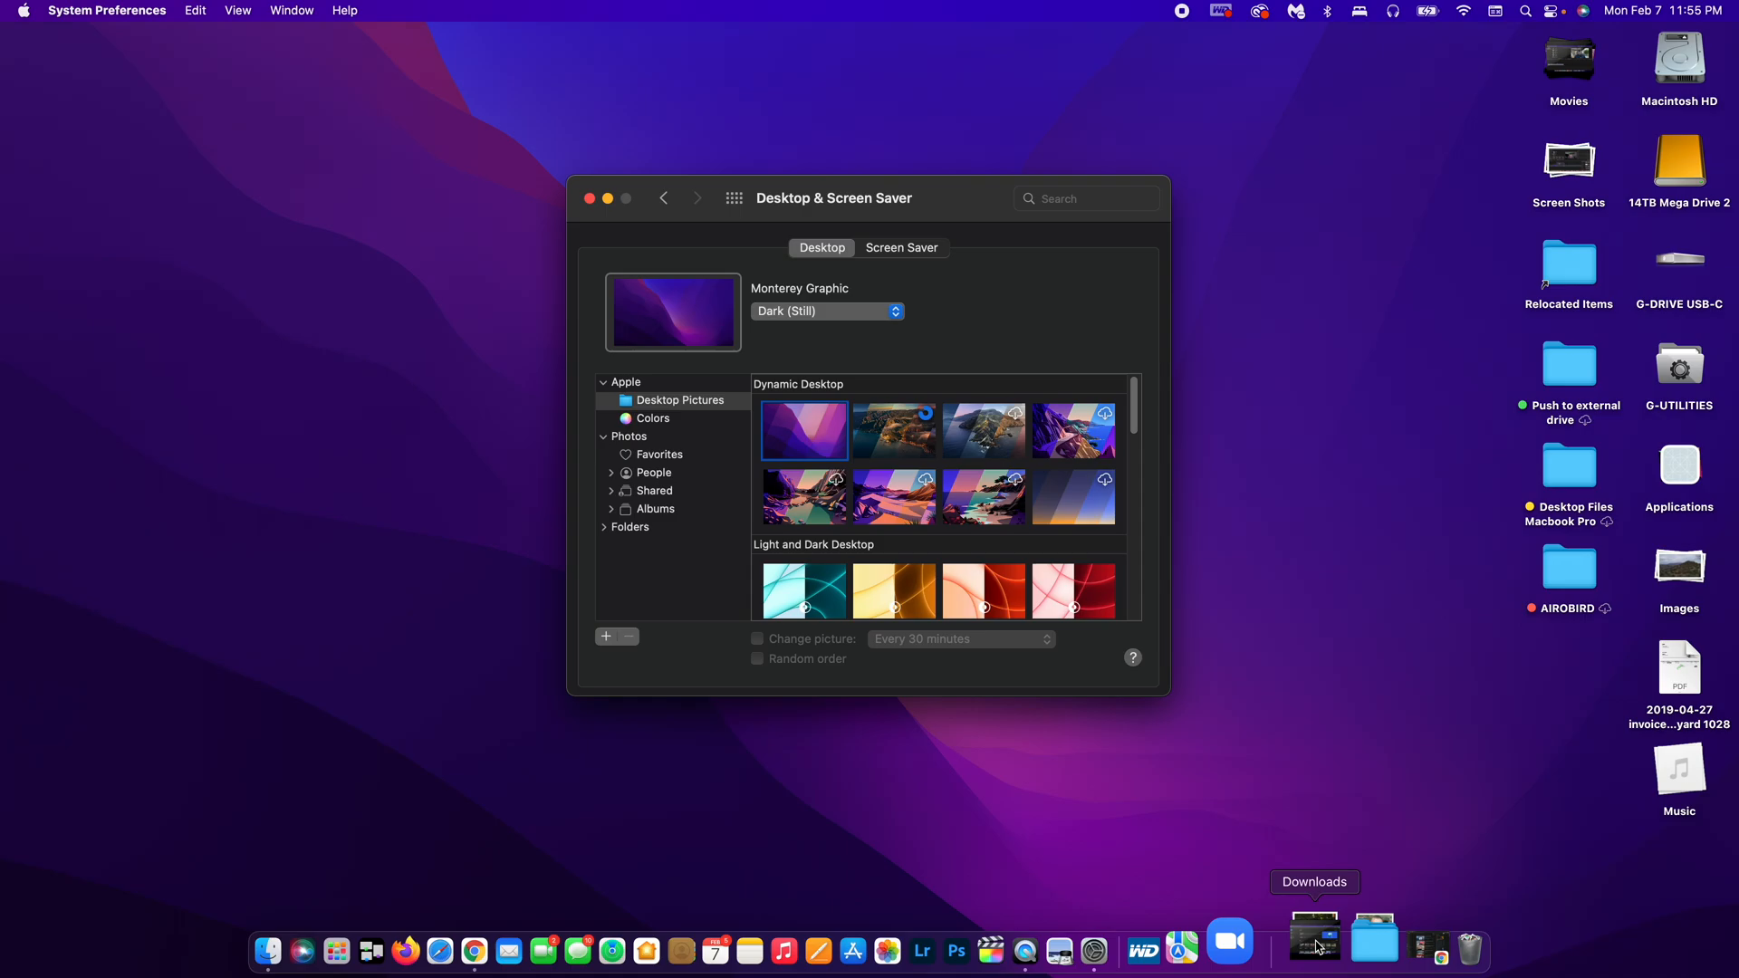
# From Downloads, drag DJI_0066.jpg onto the desktop wallpaper preview box
pyautogui.click(1315, 943)
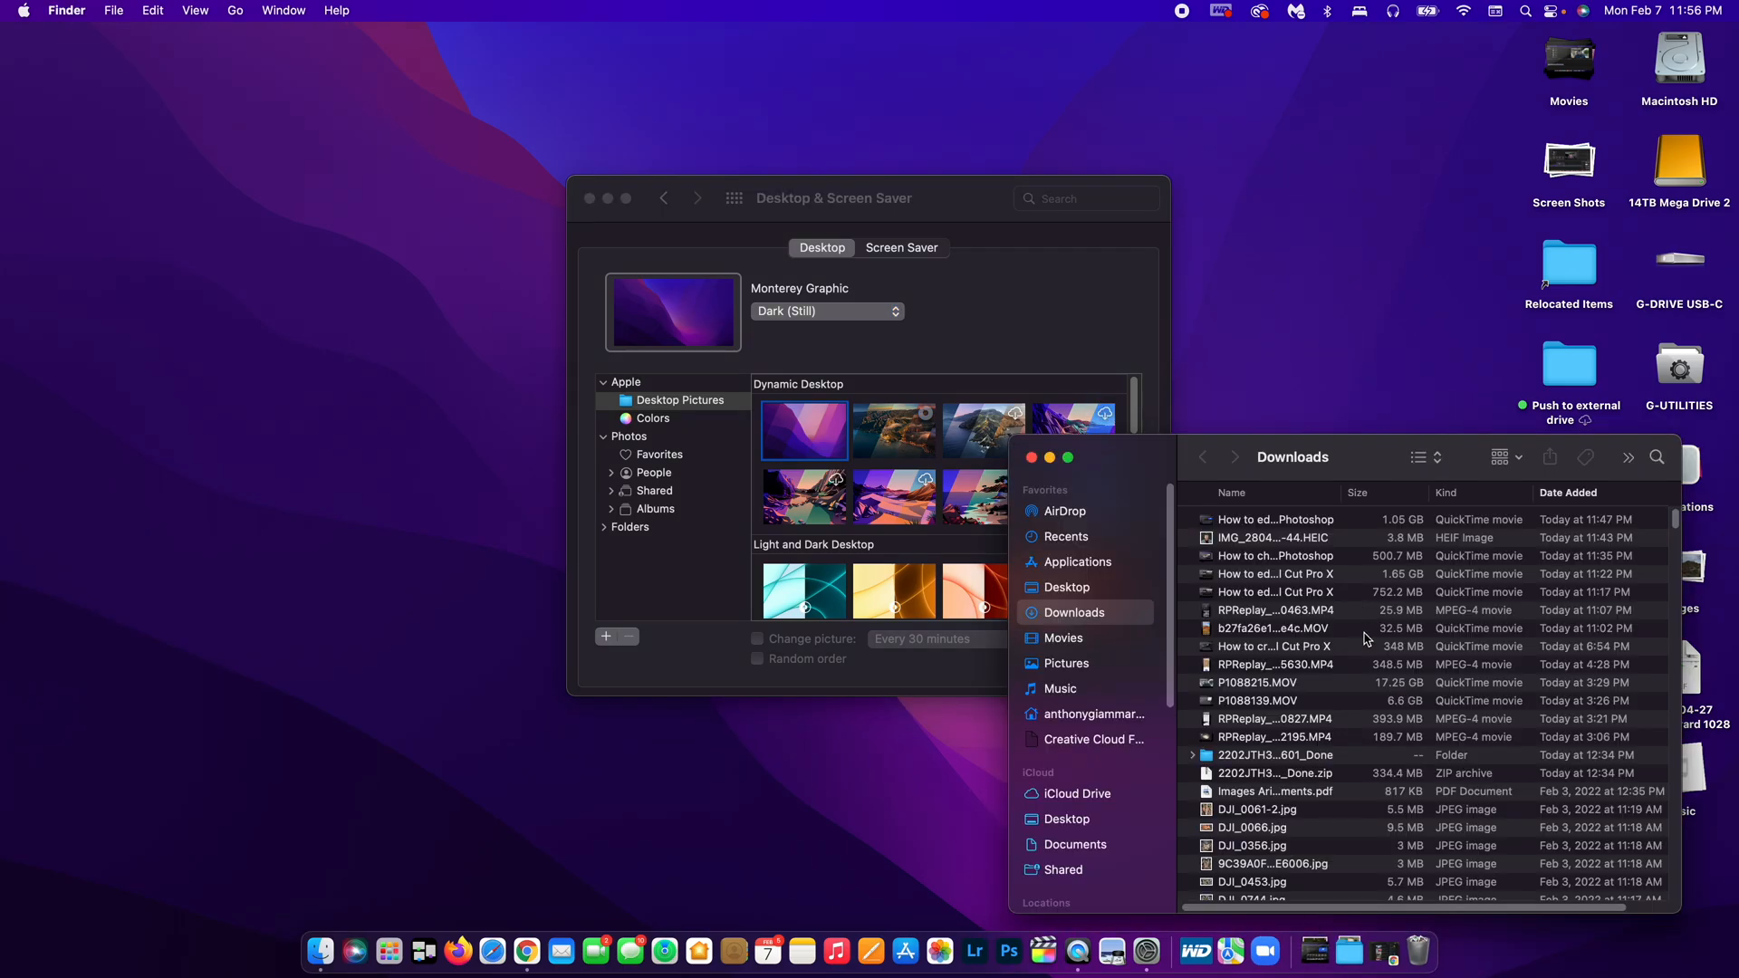
pyautogui.click(1259, 670)
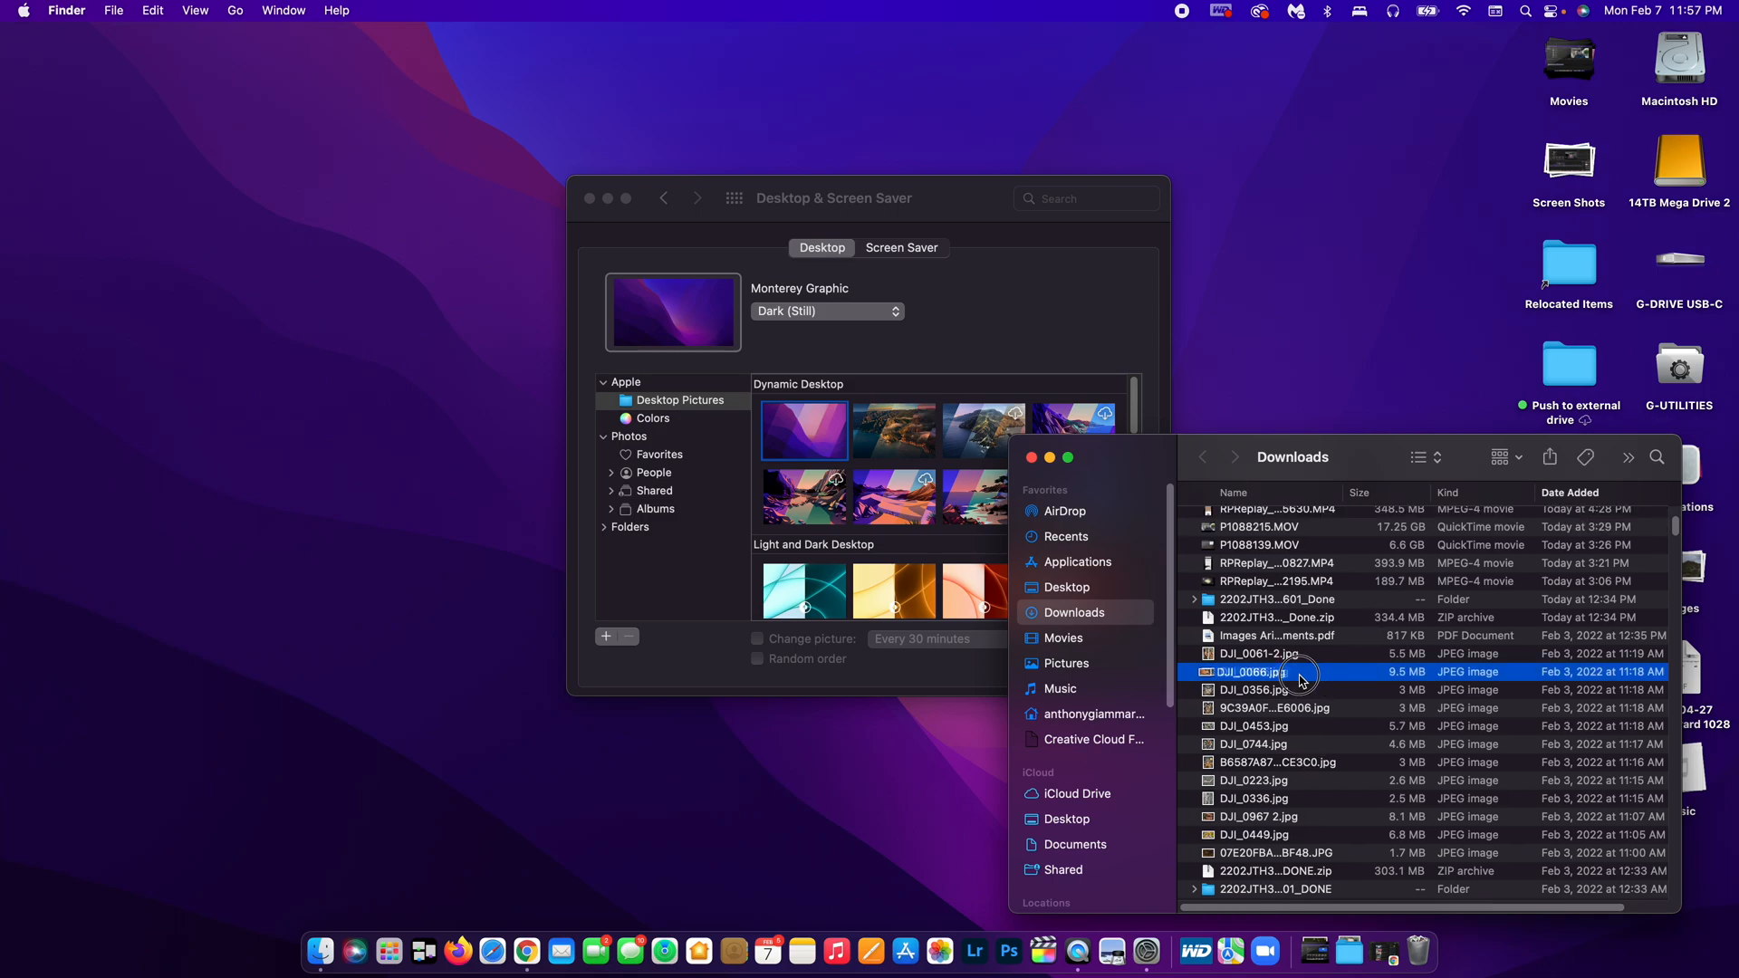
pyautogui.moveTo(1252, 672); pyautogui.dragTo(1231, 665)
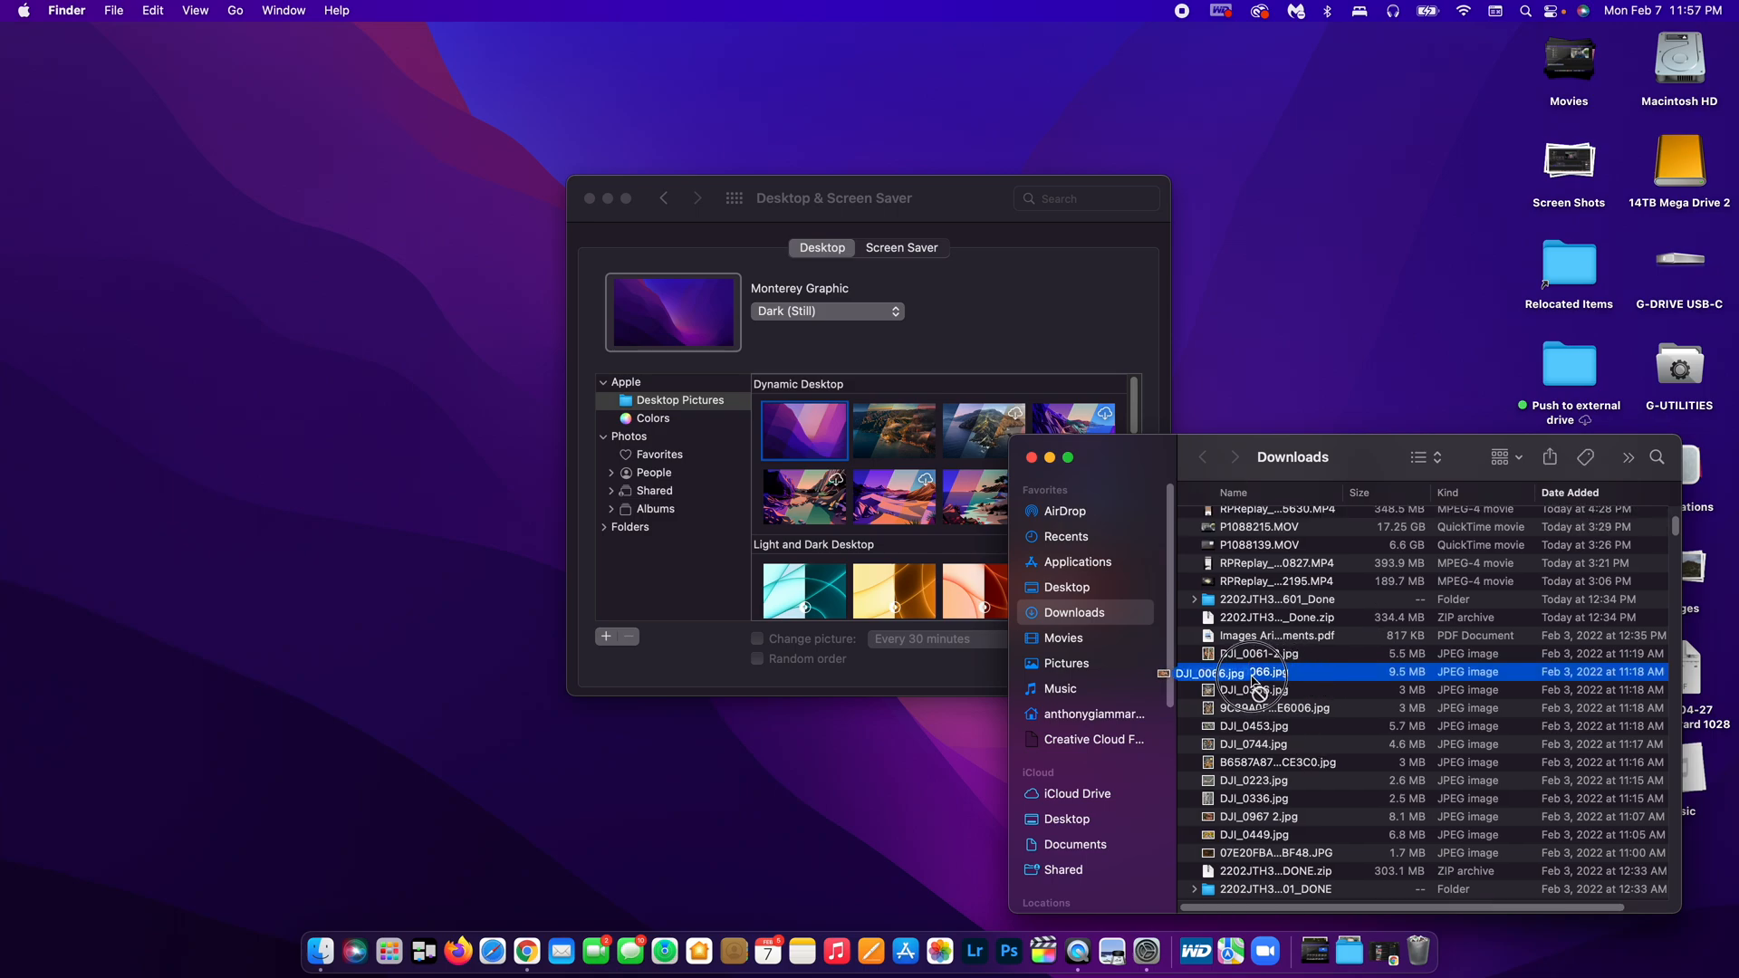